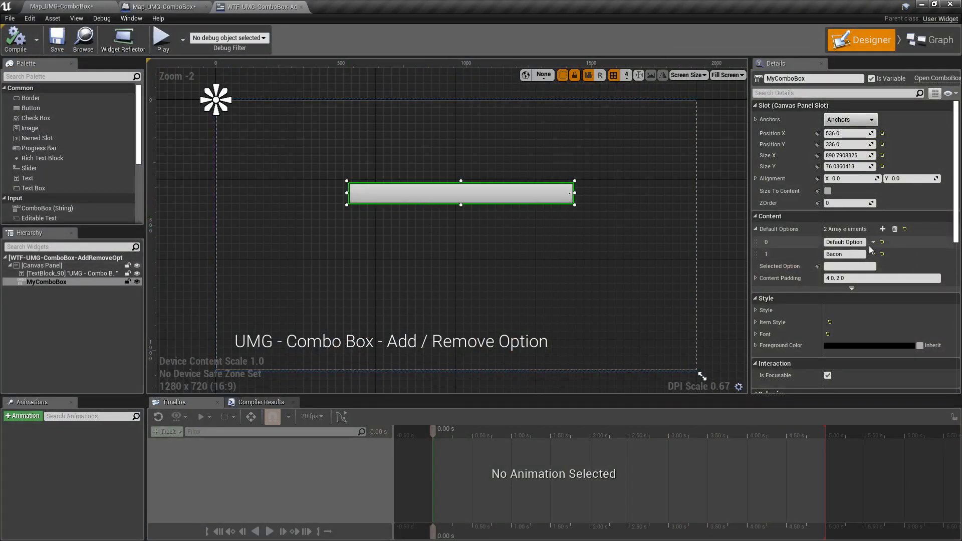
{"action": "mouse_move", "coordinate": [778, 228]}
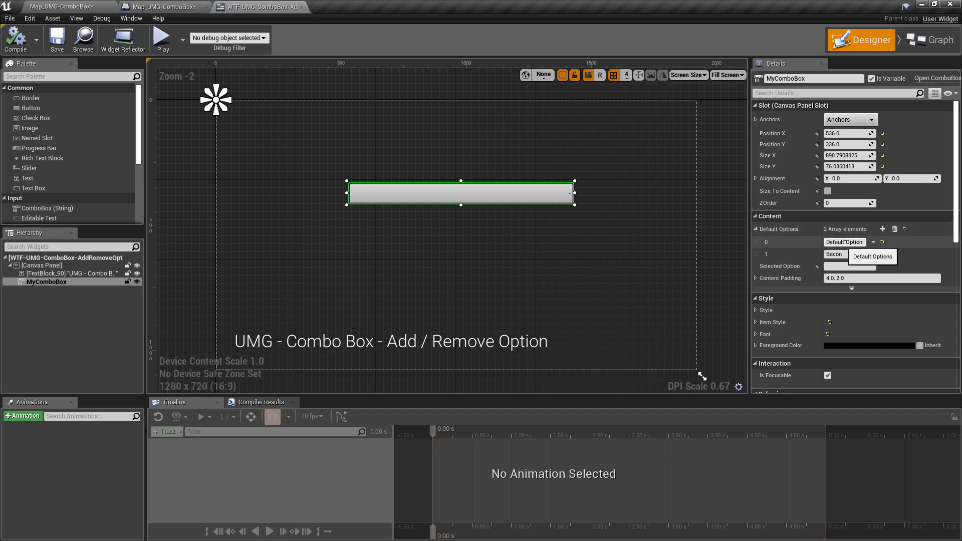
{"action": "mouse_move", "coordinate": [162, 40]}
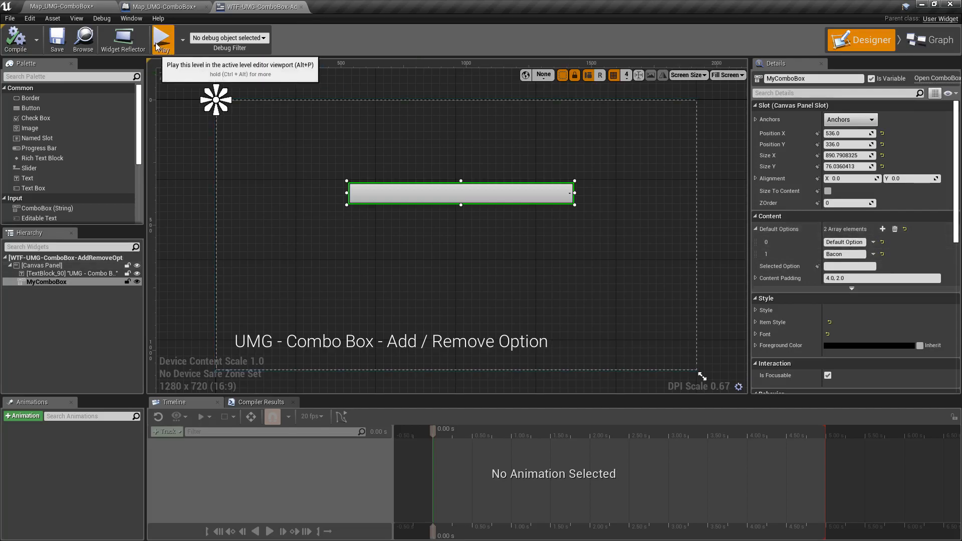
Step: Preview the widget in play, checking the combo box lists Default Option and Bacon
{"action": "left_click", "coordinate": [162, 39]}
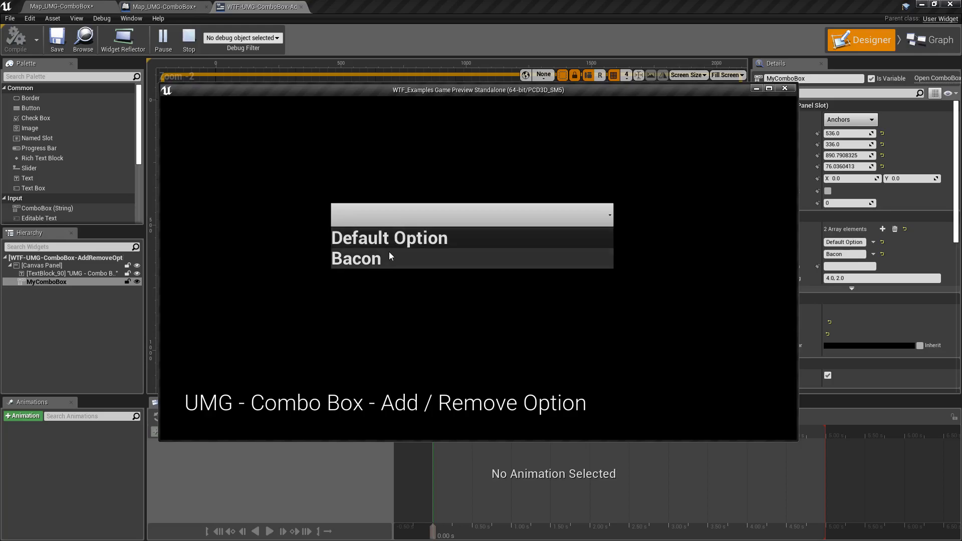
{"action": "left_click", "coordinate": [187, 35]}
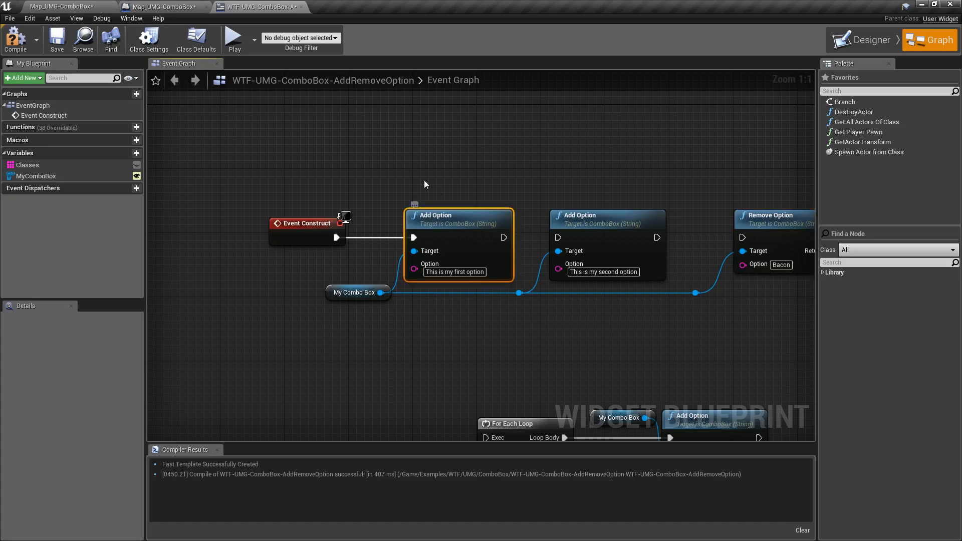
Step: Compile the blueprint and preview to see 'This is my first option' below Default Option and Bacon
{"action": "left_click", "coordinate": [354, 292]}
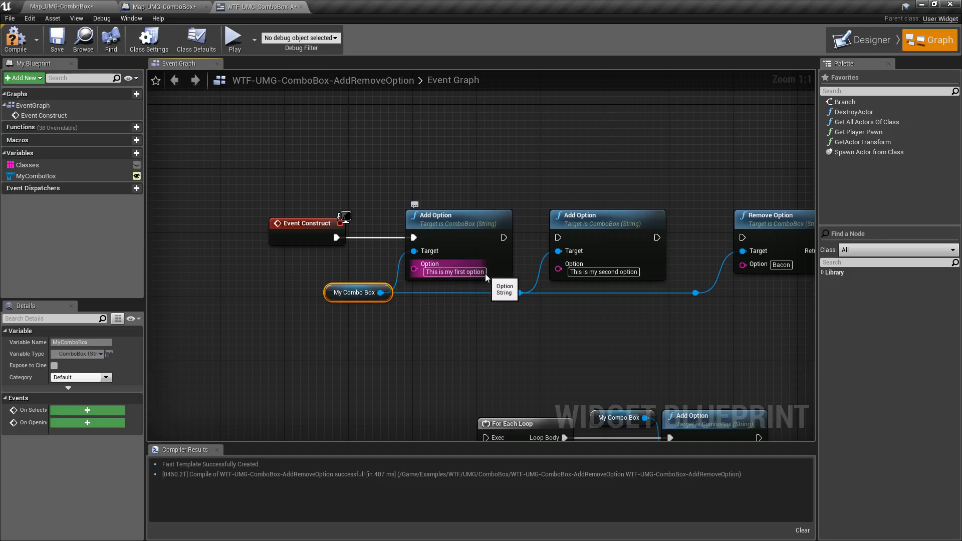
{"action": "left_click", "coordinate": [235, 39]}
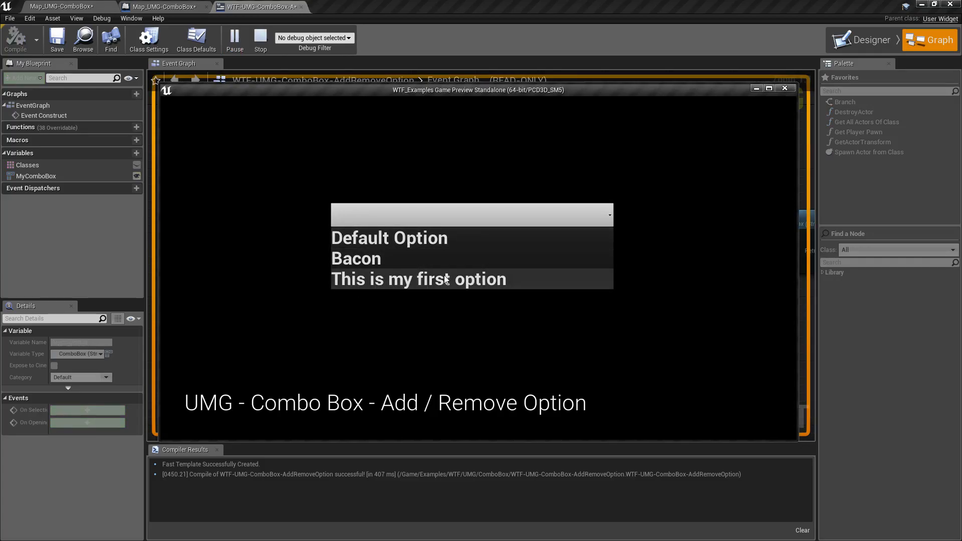
{"action": "mouse_move", "coordinate": [457, 280]}
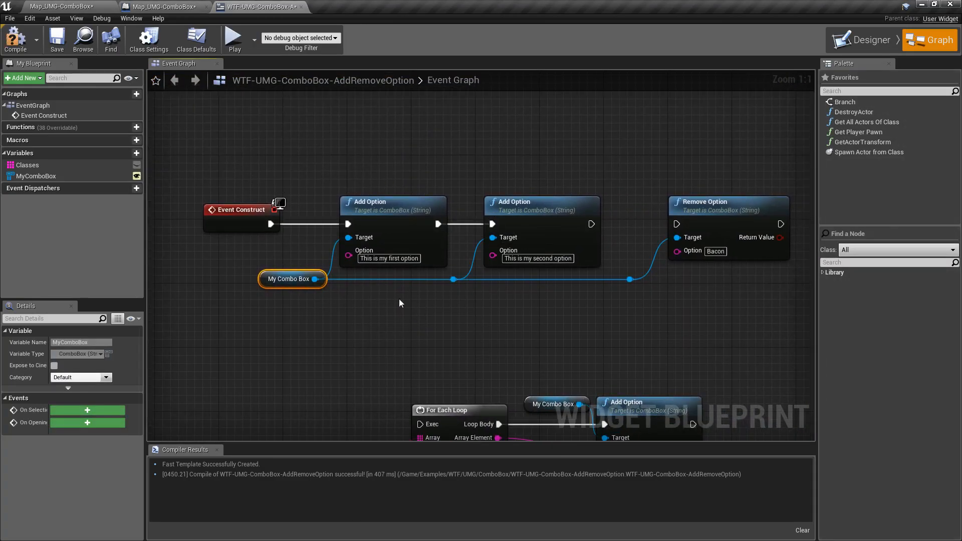
{"action": "left_click", "coordinate": [234, 37]}
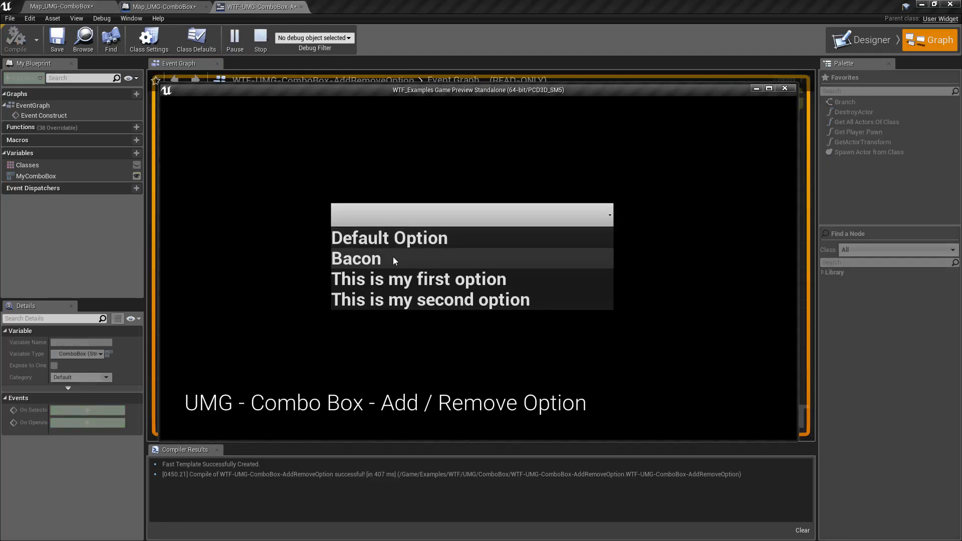
{"action": "mouse_move", "coordinate": [451, 304]}
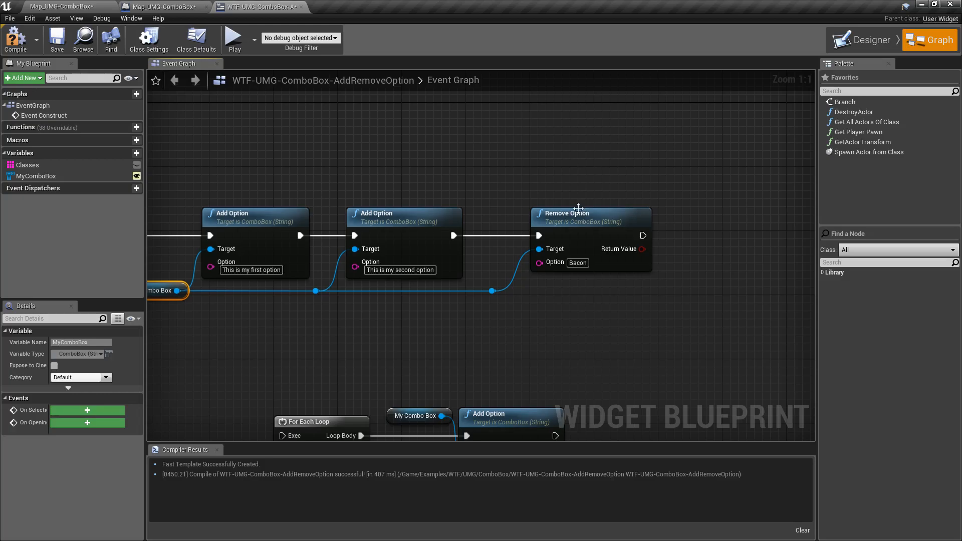
{"action": "left_click", "coordinate": [589, 218]}
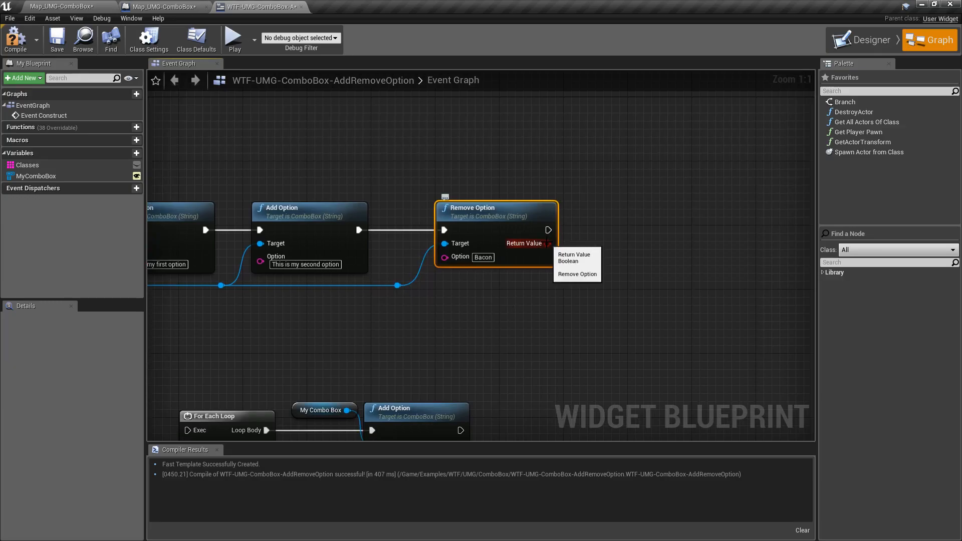
{"action": "left_click", "coordinate": [479, 312]}
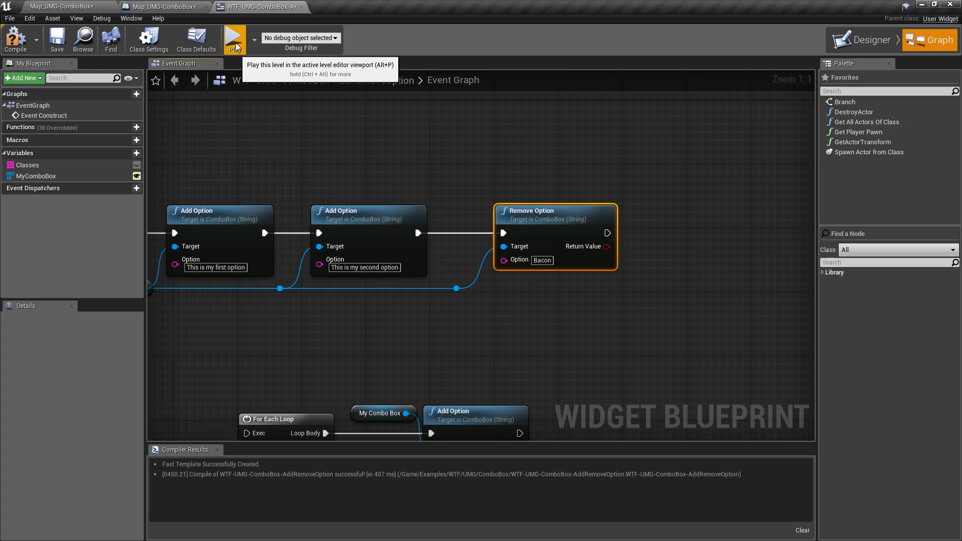
{"action": "left_click", "coordinate": [234, 35]}
{"action": "type", "text": "This is my SECOND"}
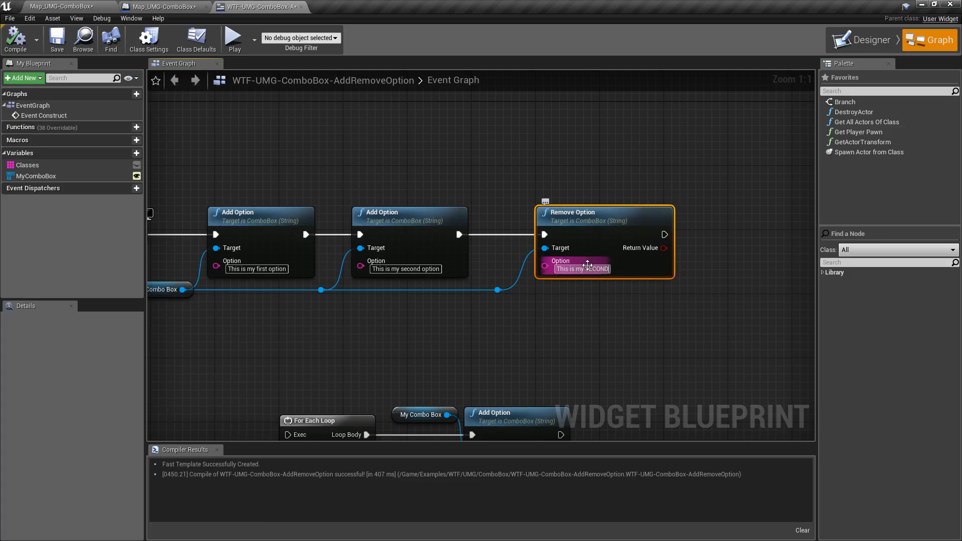
Step: Retarget the Remove Option node to 'This is my SECOND option' and test it in a play preview
{"action": "type", "text": "option"}
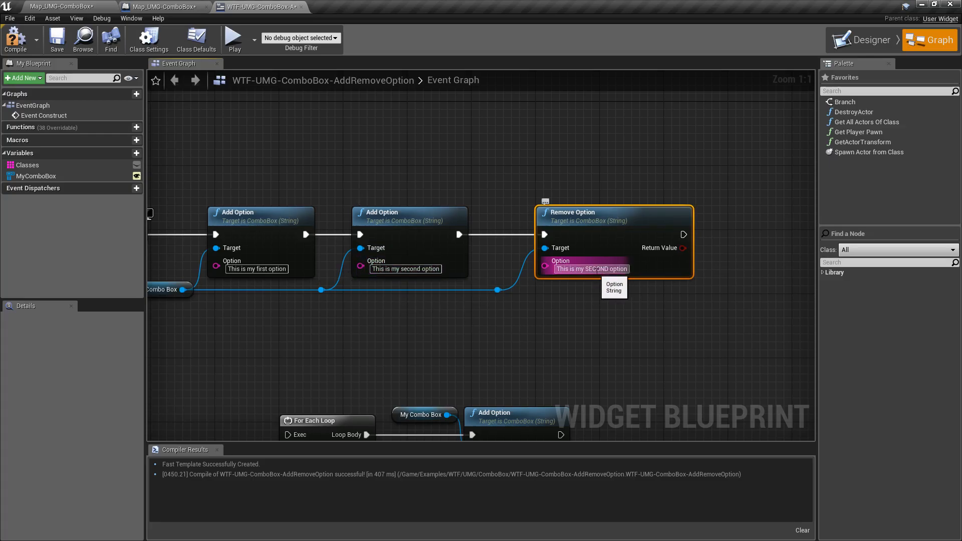
{"action": "mouse_move", "coordinate": [234, 38]}
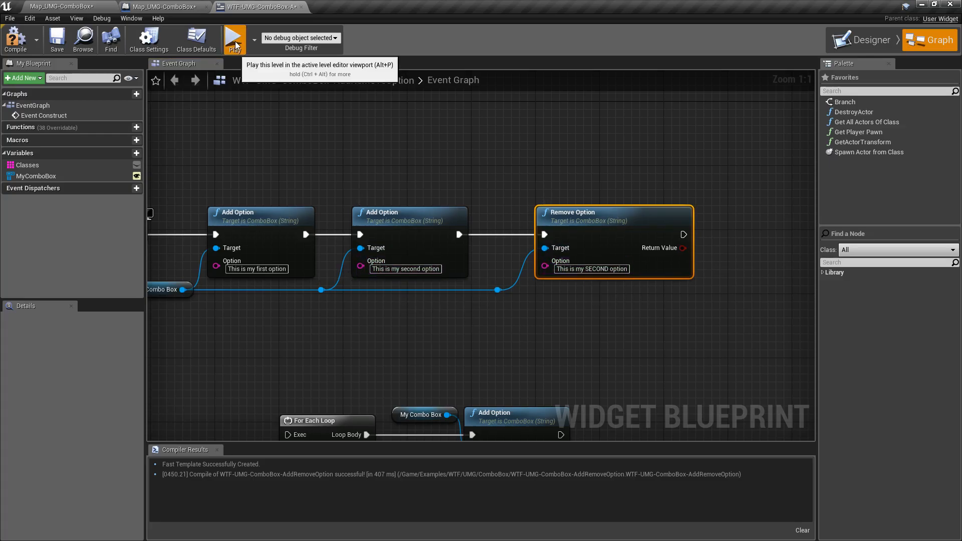
{"action": "left_click", "coordinate": [234, 38]}
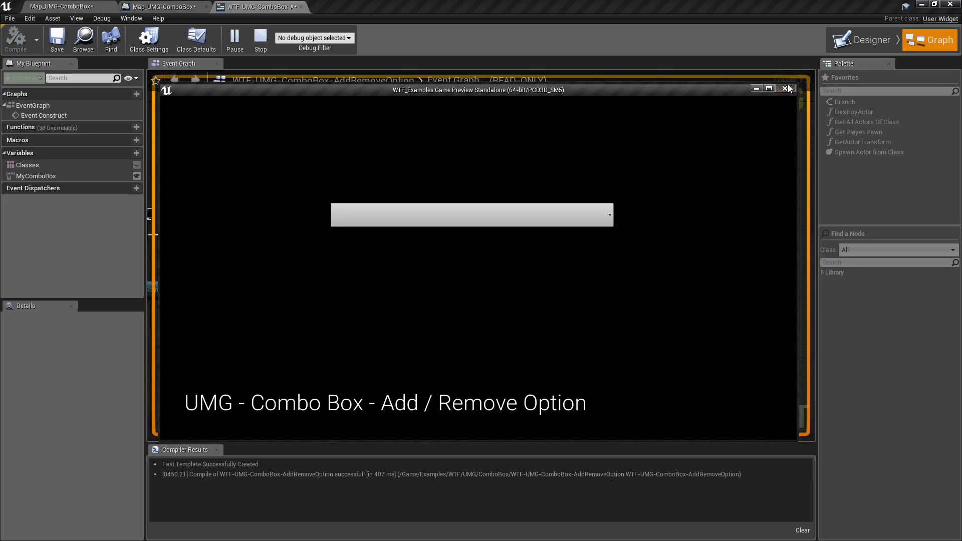
{"action": "left_click", "coordinate": [788, 90]}
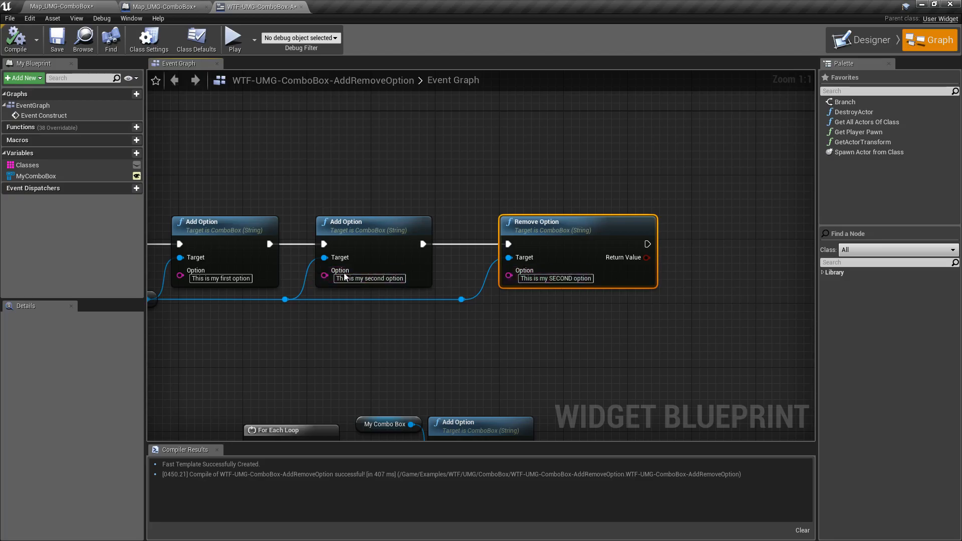
{"action": "mouse_move", "coordinate": [521, 289]}
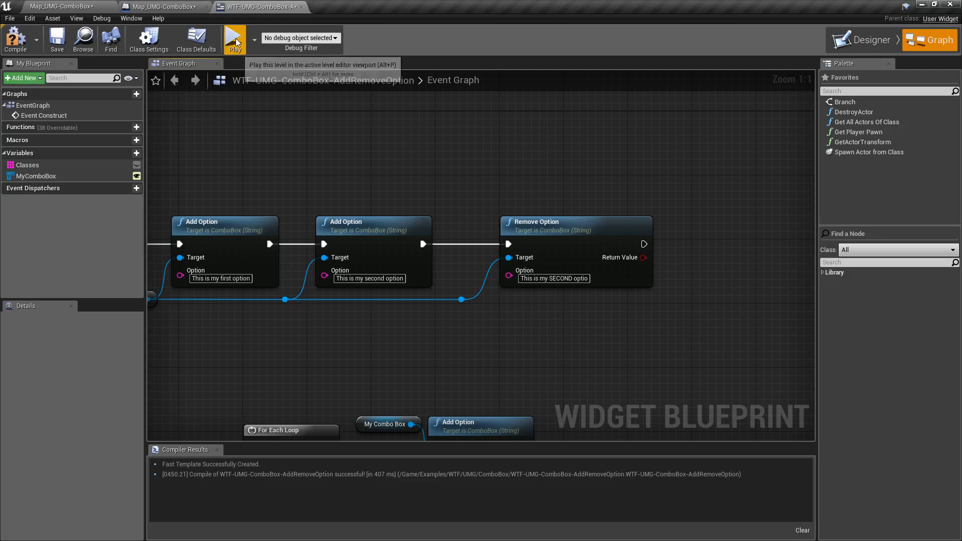
Step: Preview the widget, clear MyComboBox's default options in Designer, save, and return to the event graph
{"action": "left_click", "coordinate": [234, 39]}
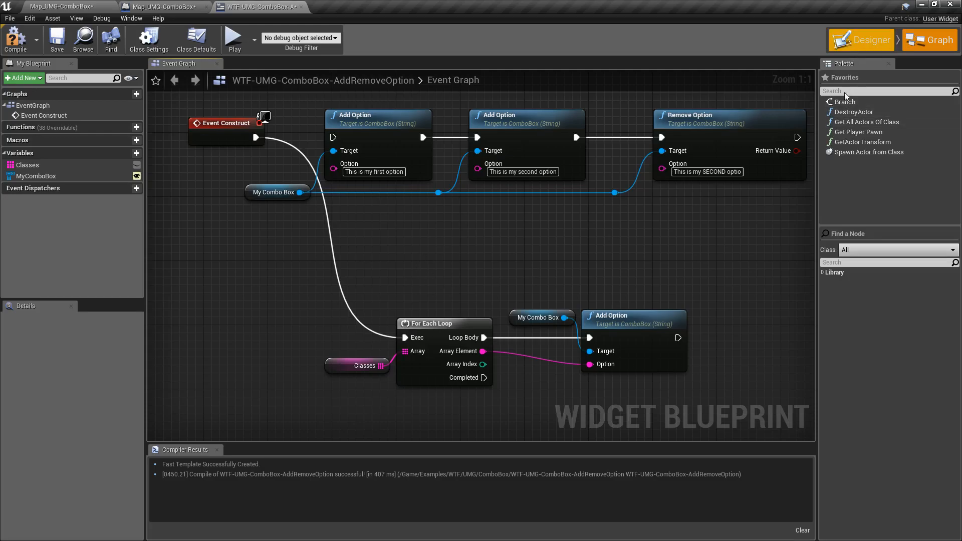
{"action": "left_click", "coordinate": [866, 39]}
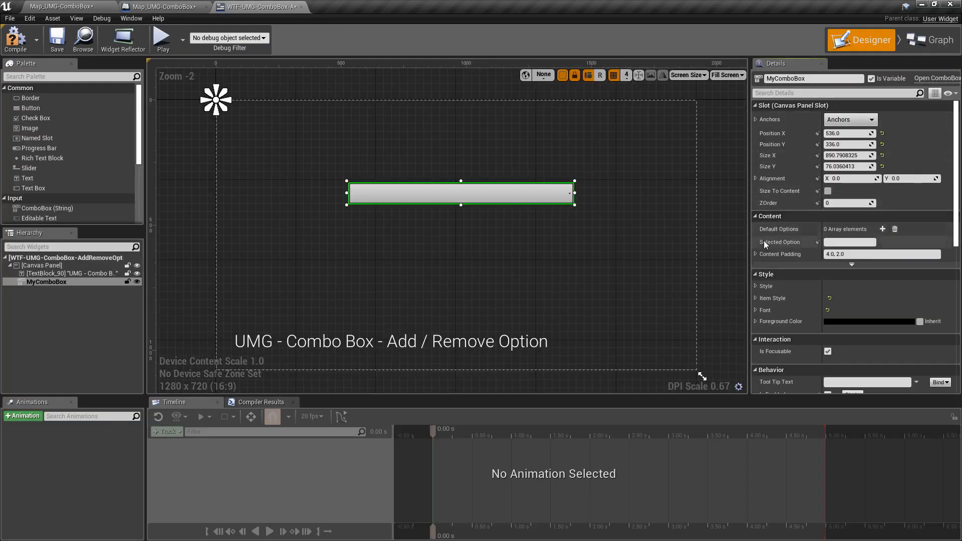
{"action": "left_click", "coordinate": [56, 39]}
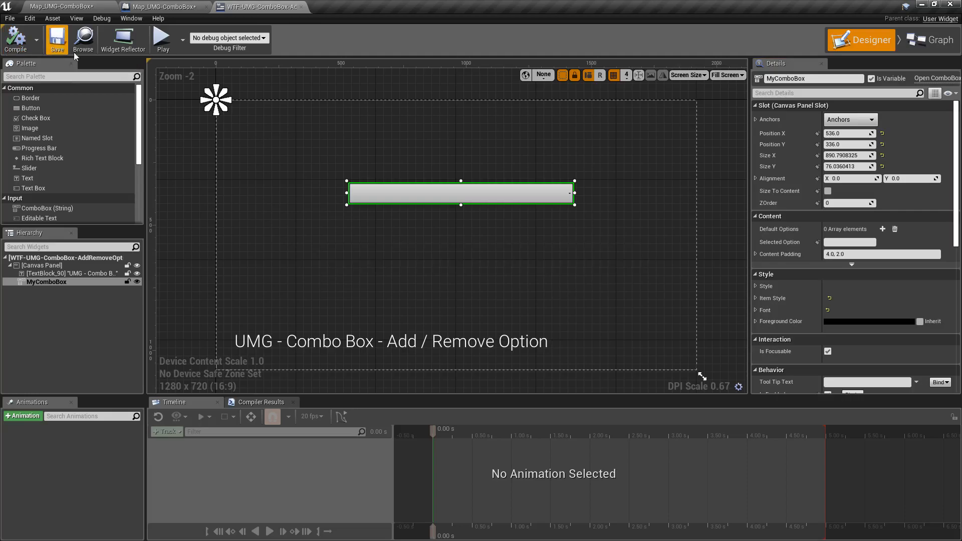
{"action": "mouse_move", "coordinate": [935, 39]}
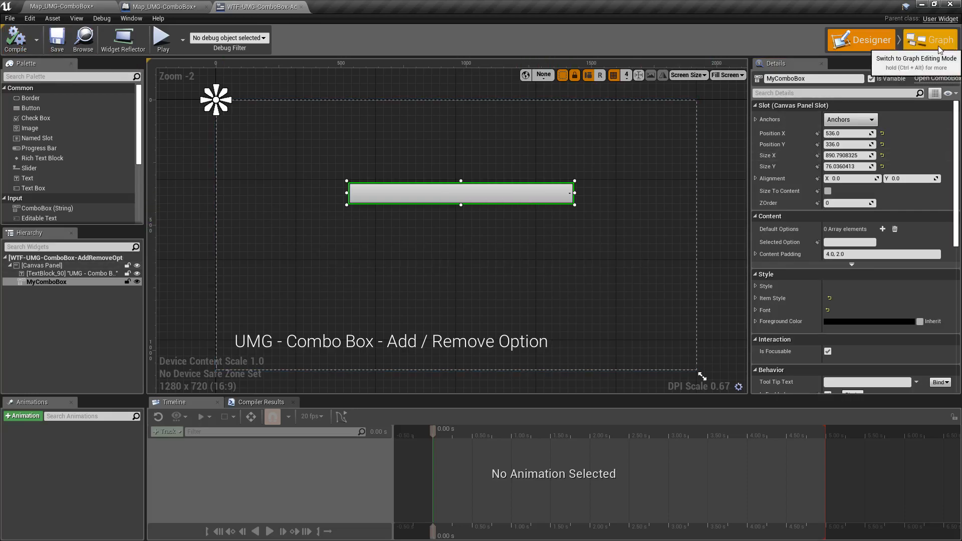
{"action": "left_click", "coordinate": [932, 39]}
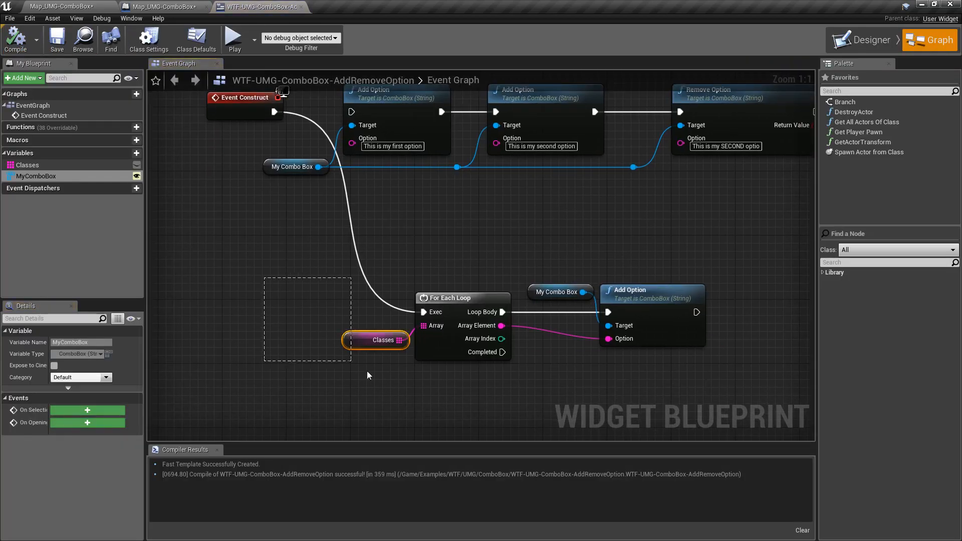
{"action": "left_click", "coordinate": [383, 340]}
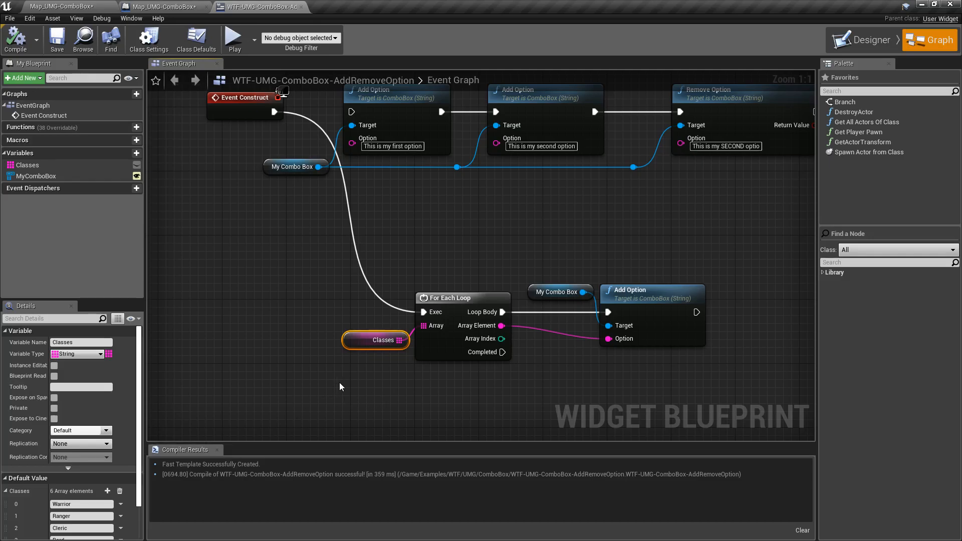
{"action": "mouse_move", "coordinate": [397, 387]}
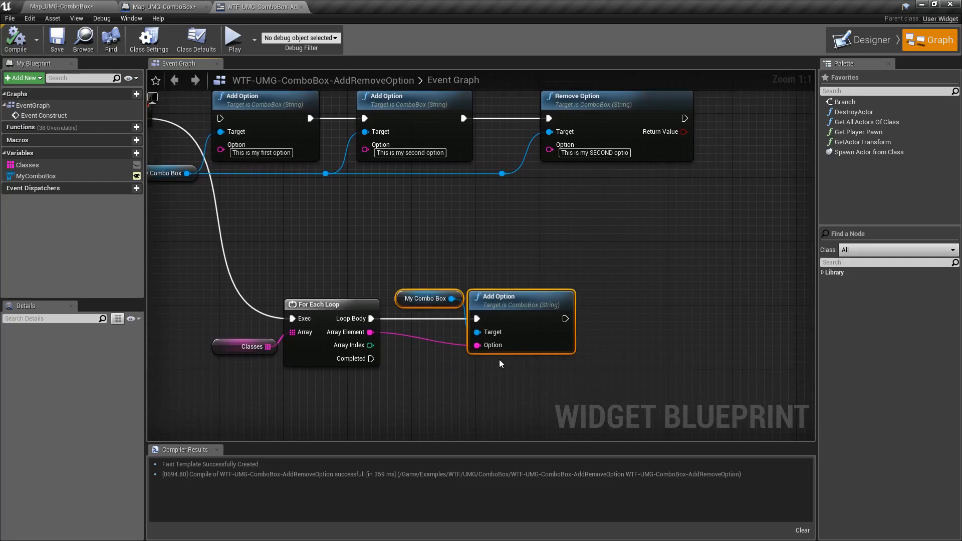
{"action": "left_click", "coordinate": [234, 38]}
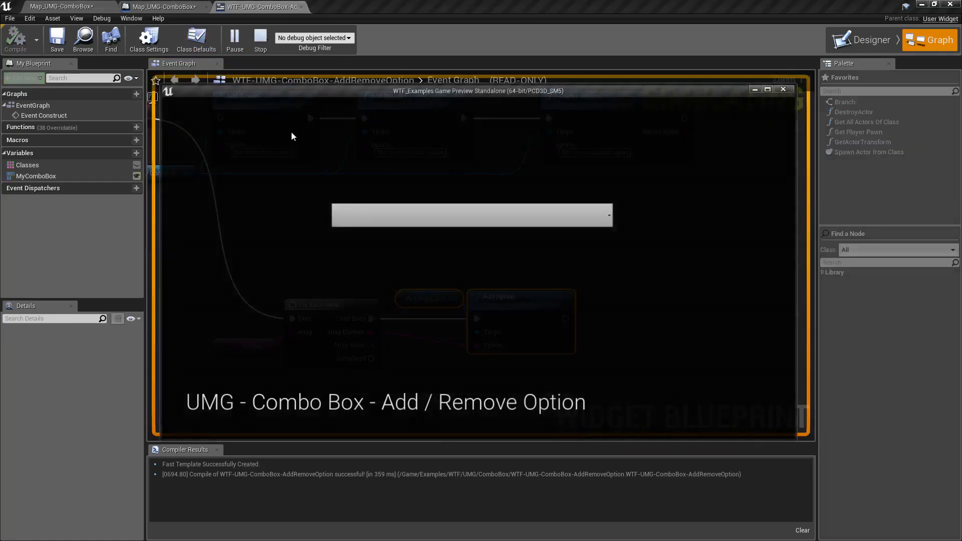
{"action": "left_click", "coordinate": [471, 214]}
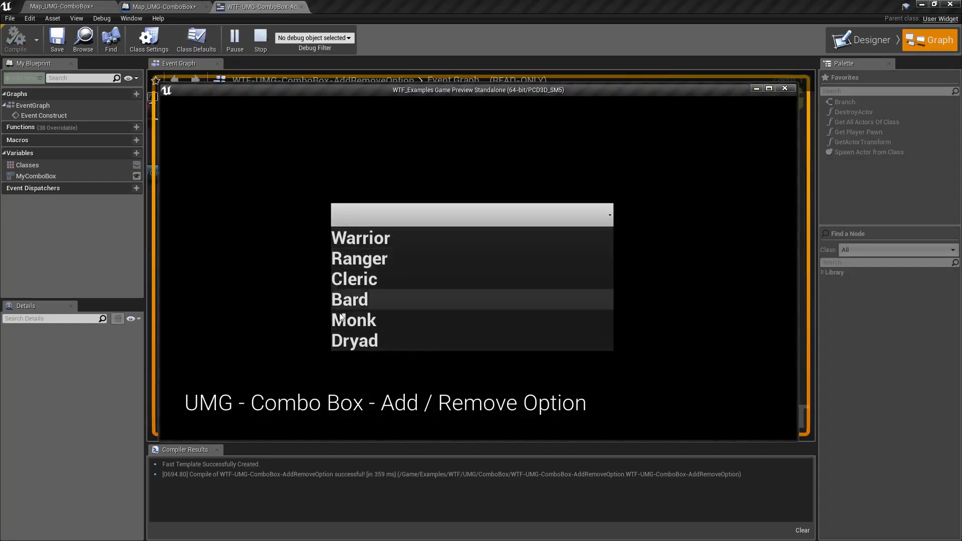
{"action": "left_click", "coordinate": [260, 39]}
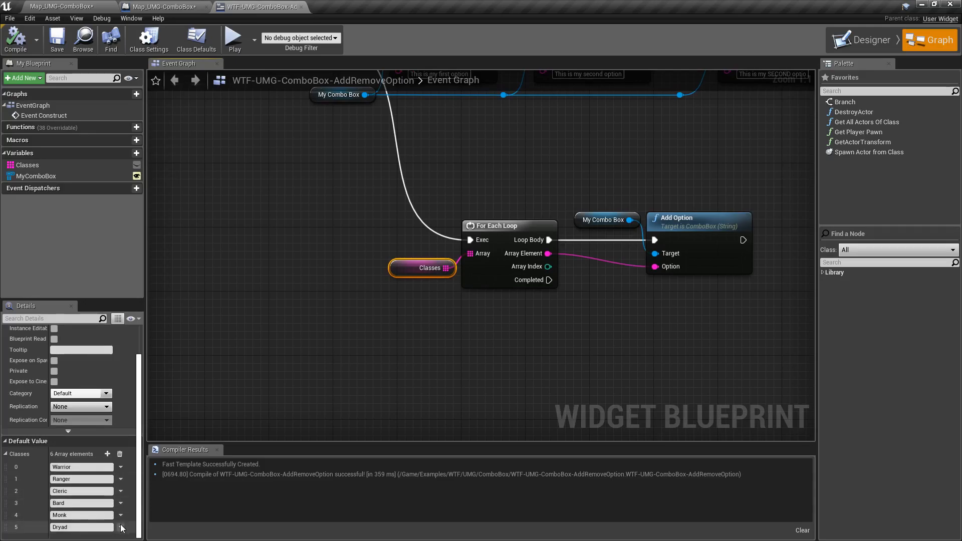
Step: Delete Dryad from the Classes array and preview the list showing Warrior, Ranger, Cleric, Bard and Monk
{"action": "left_click", "coordinate": [121, 527]}
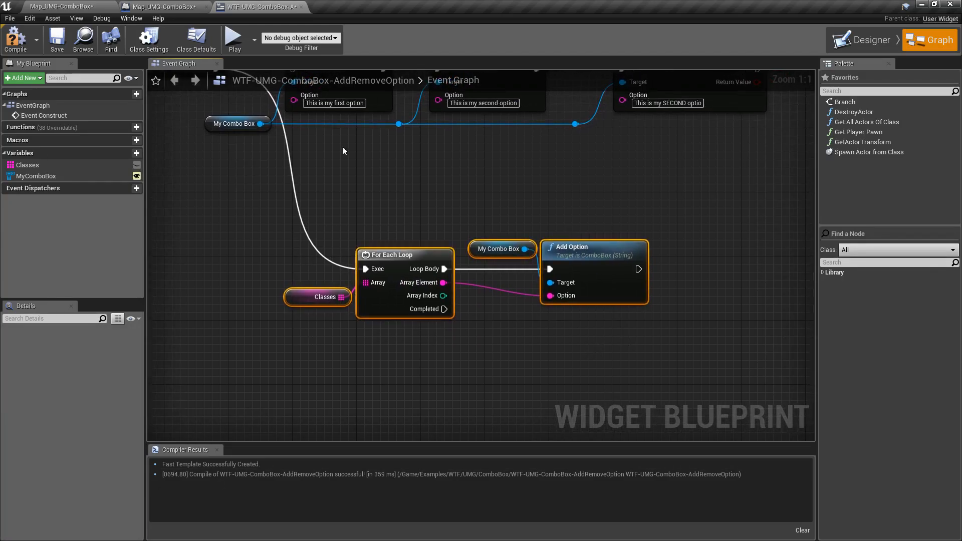
{"action": "left_click", "coordinate": [233, 39]}
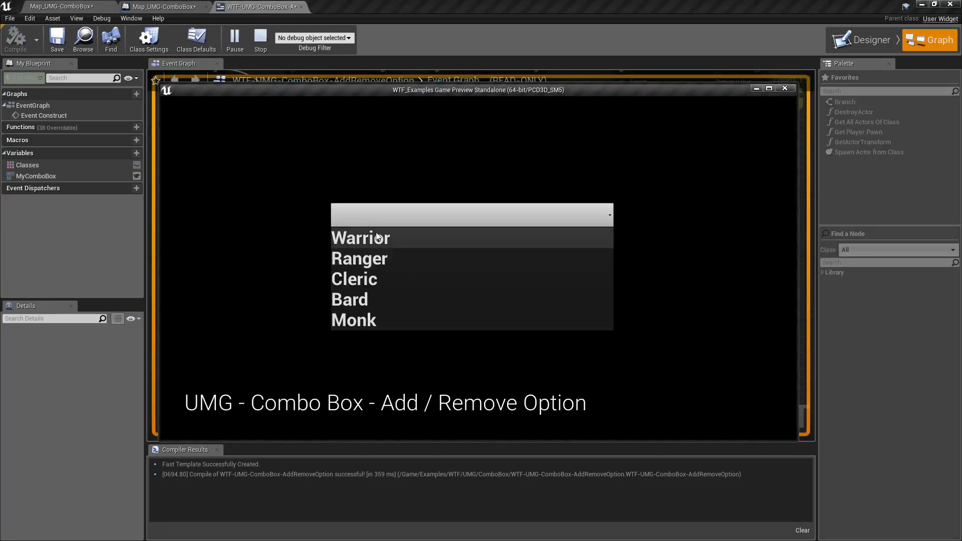
{"action": "left_click", "coordinate": [471, 214]}
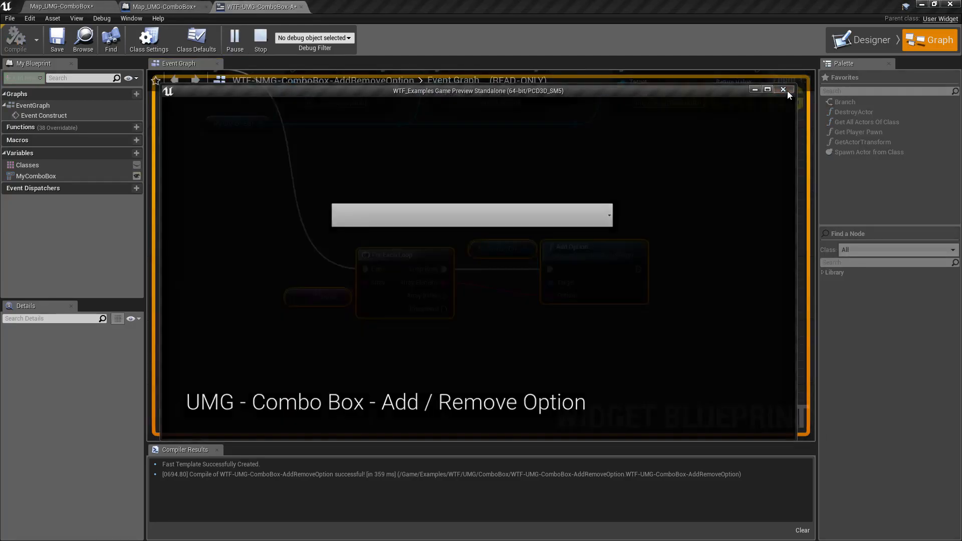
{"action": "left_click", "coordinate": [788, 90]}
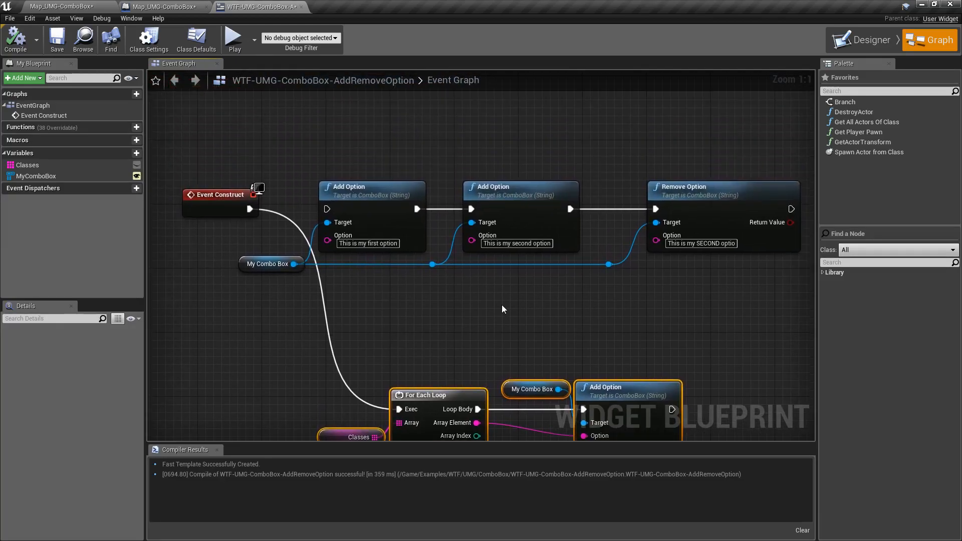